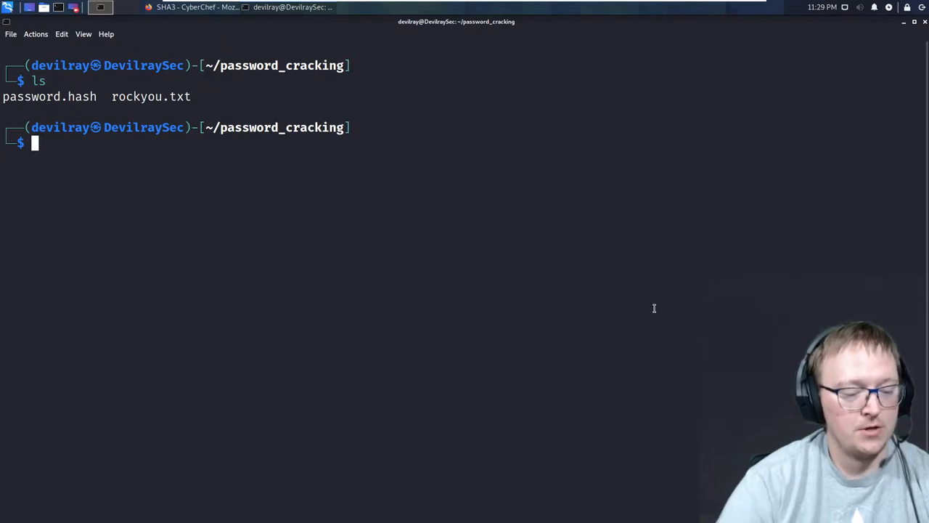
Display password.hash with cat to reveal the hash, then list the folder showing password.hash and rockyou.txt
text(cat password.hash)
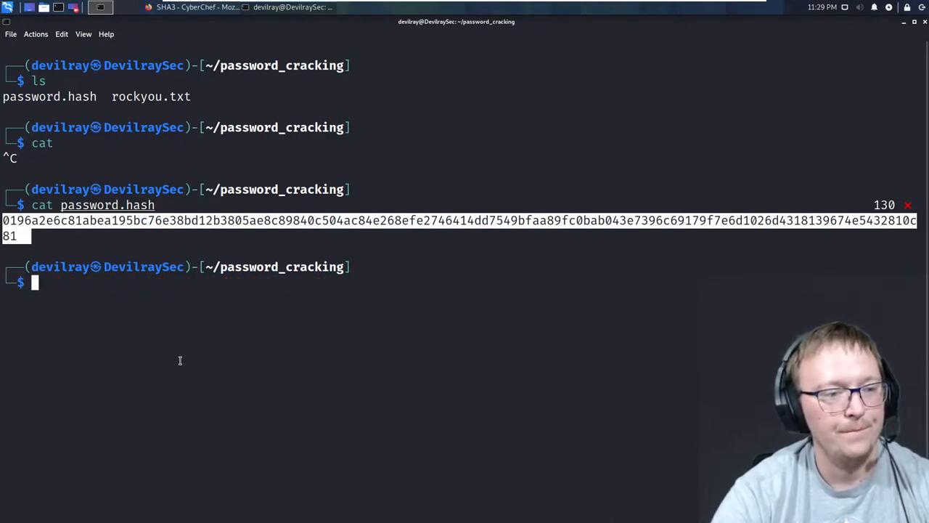
mouse_move(166, 326)
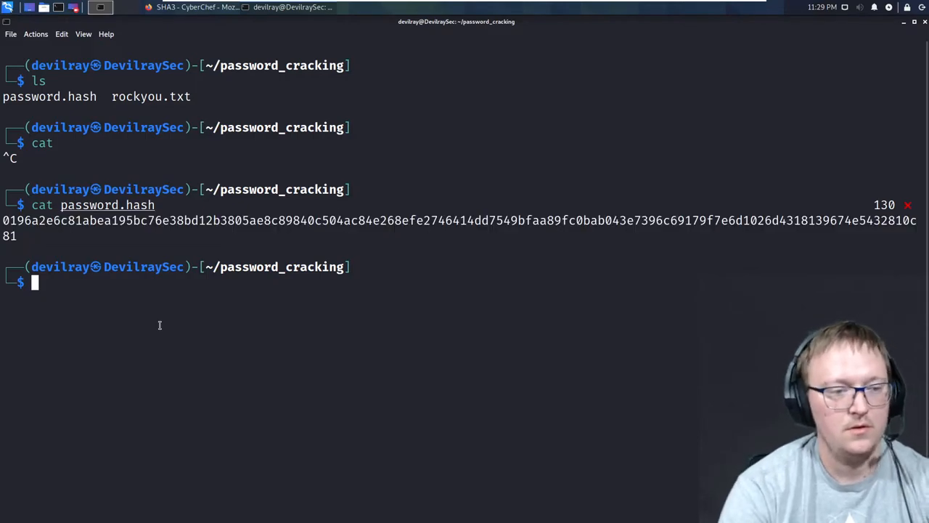
text(ls)
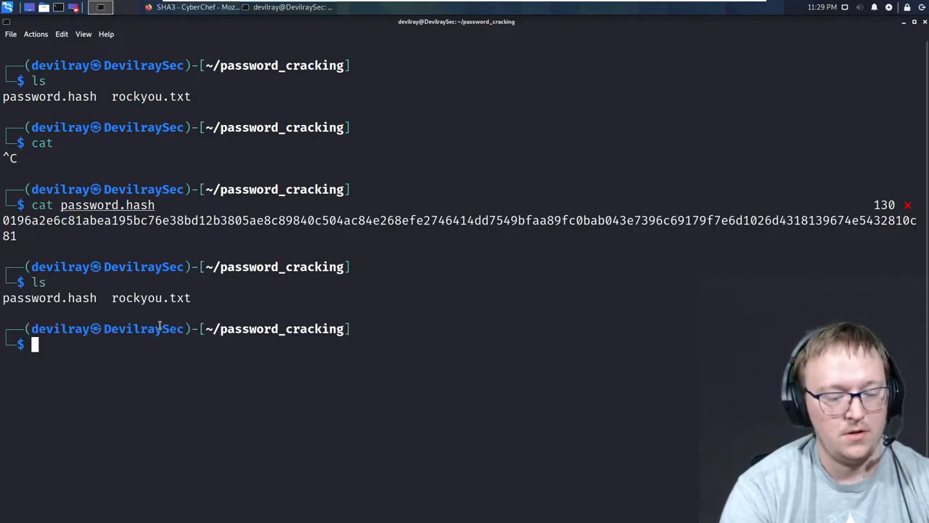
Identify the hash as possibly SHA-512 or Whirlpool in hash-identifier, then quit back to a clean prompt
text(hashcat -a 0 -m 17600 password.hash rockyou.txt)
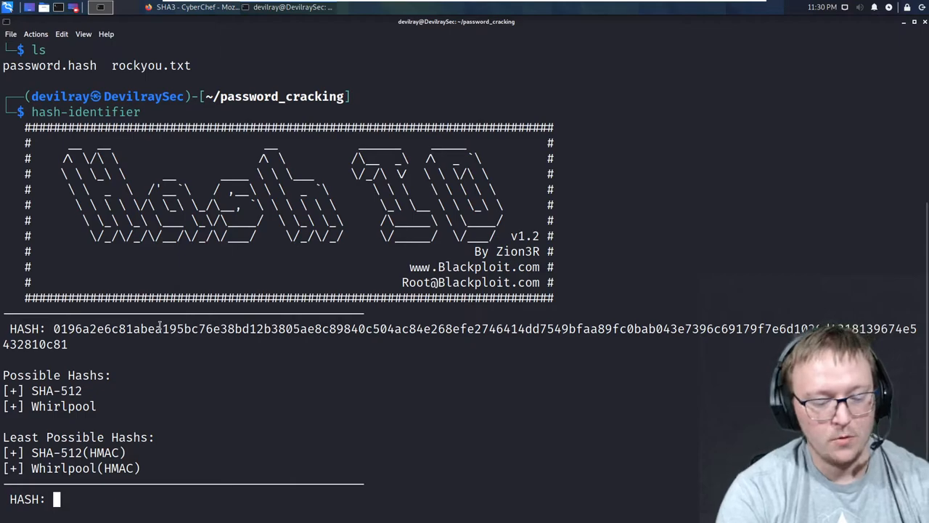
key(ctrl+c)
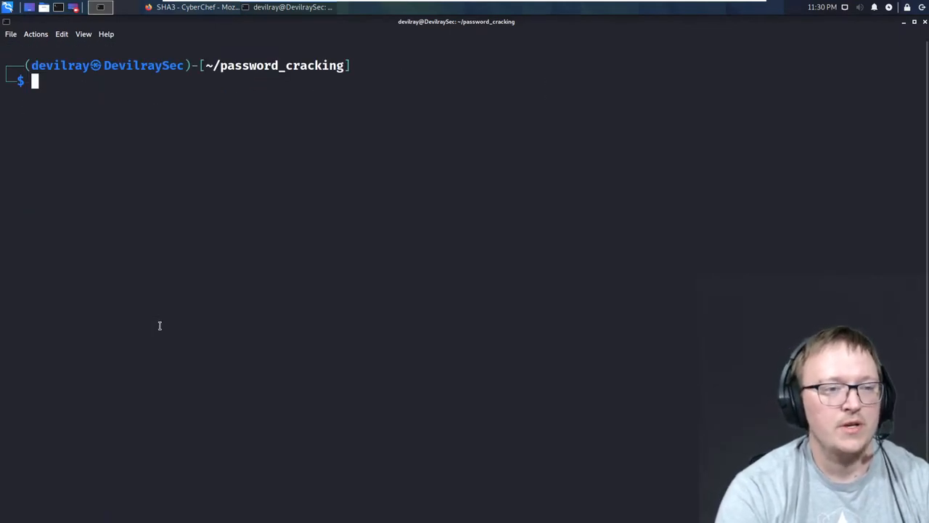
Review hashcat's help output: attack modes, the Wordlist example command and the hash modes table
text(hashcat -a 0 -m 17600 password.hash rockyou.txt)
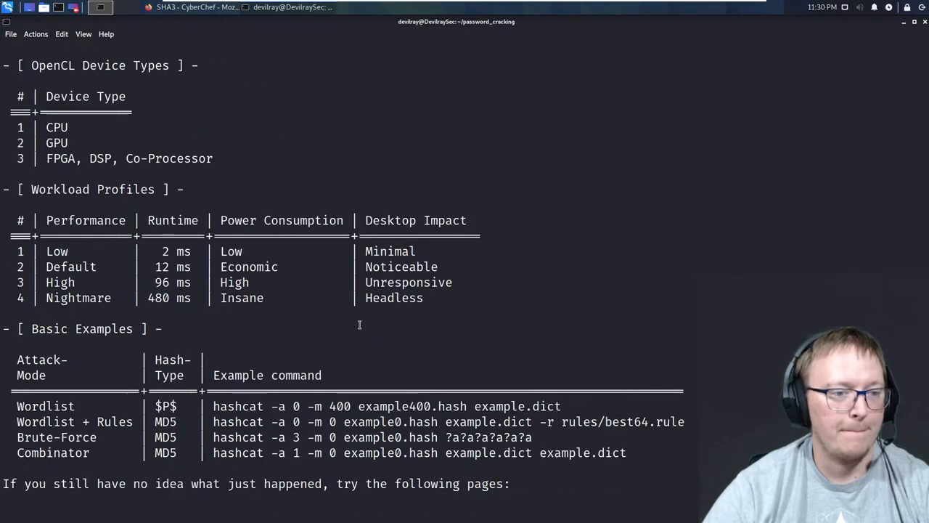
scroll(down, 3)
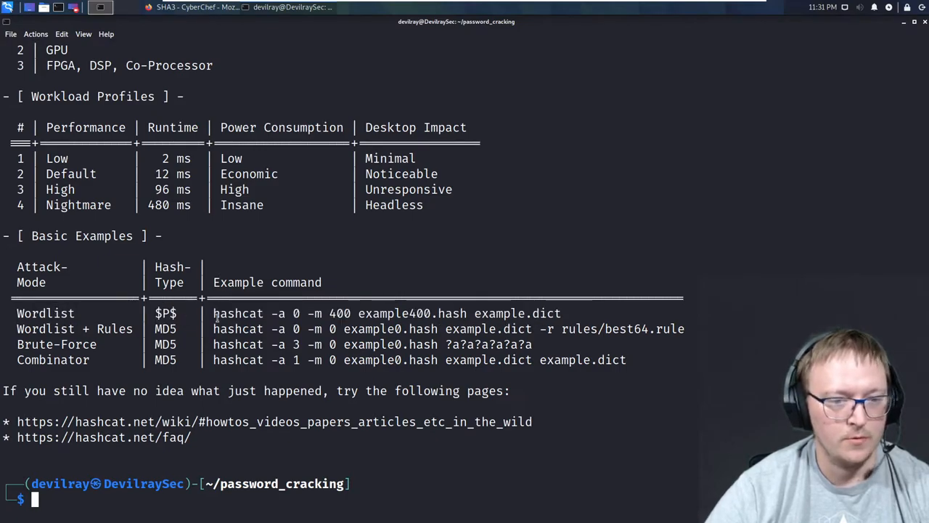
double_click(230, 313)
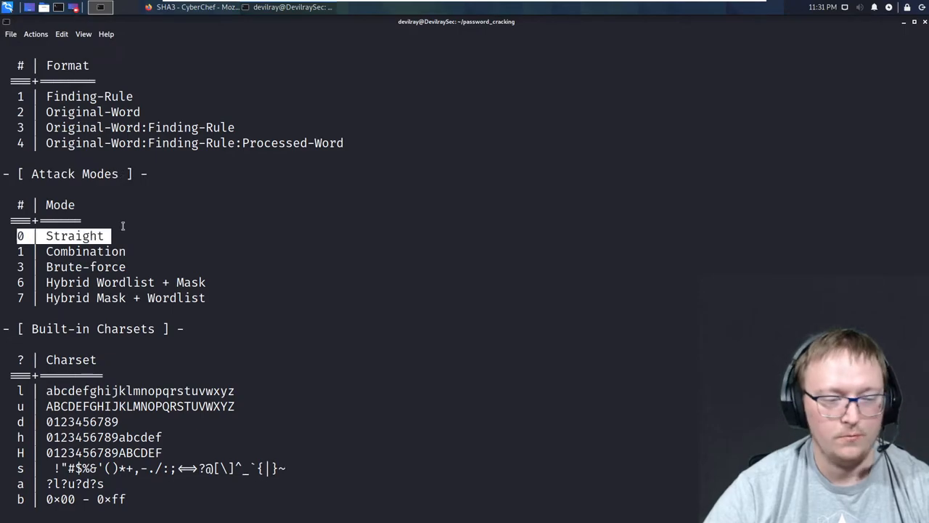
scroll(down, 3)
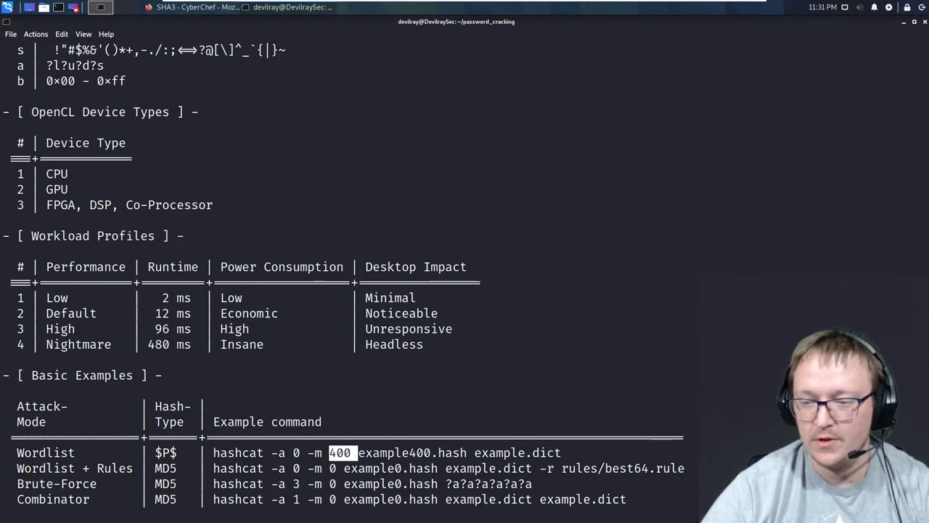
scroll(down, 3)
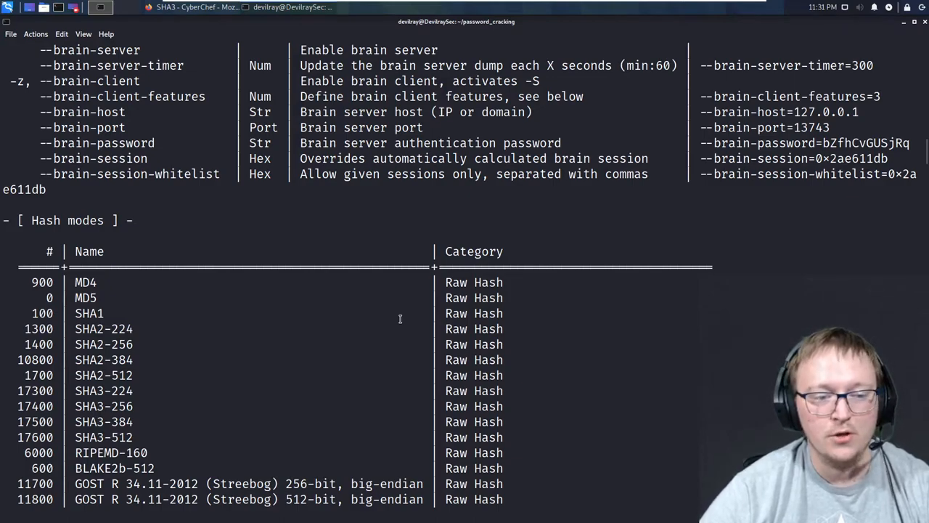
mouse_move(376, 308)
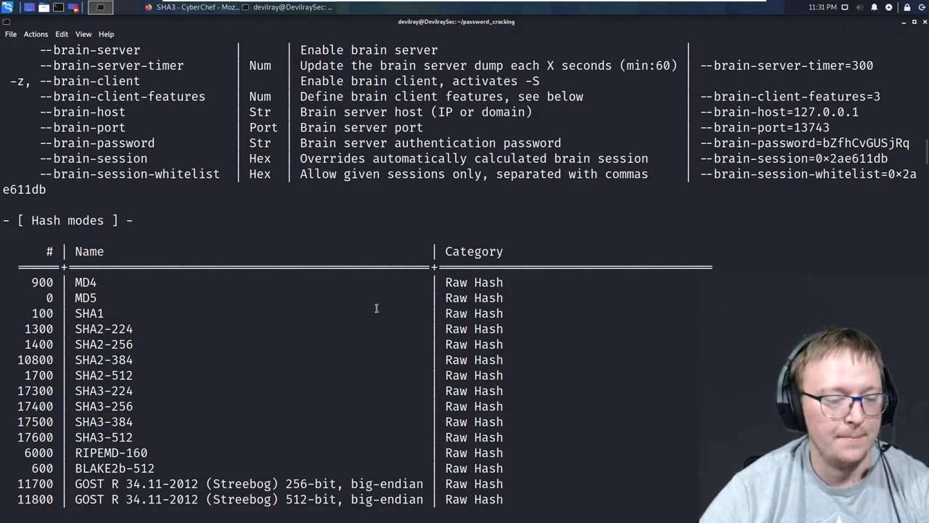
mouse_move(124, 375)
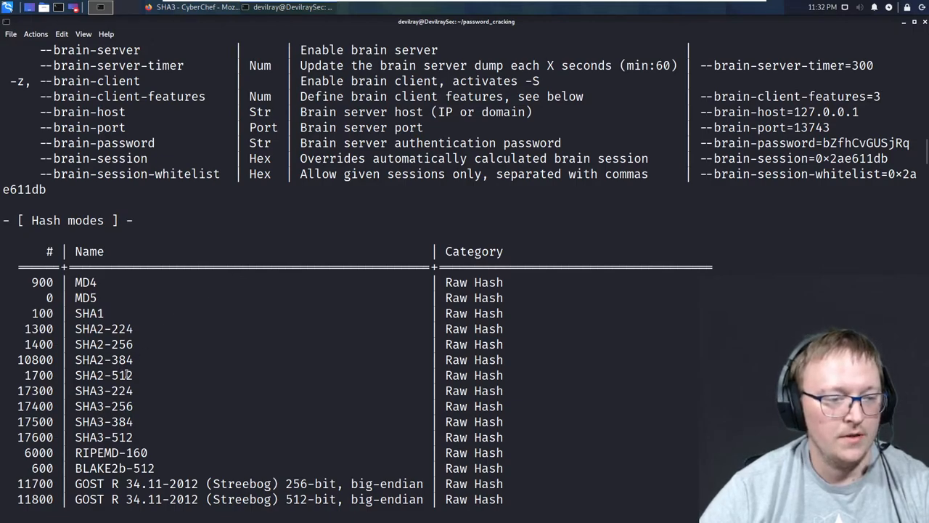
double_click(103, 375)
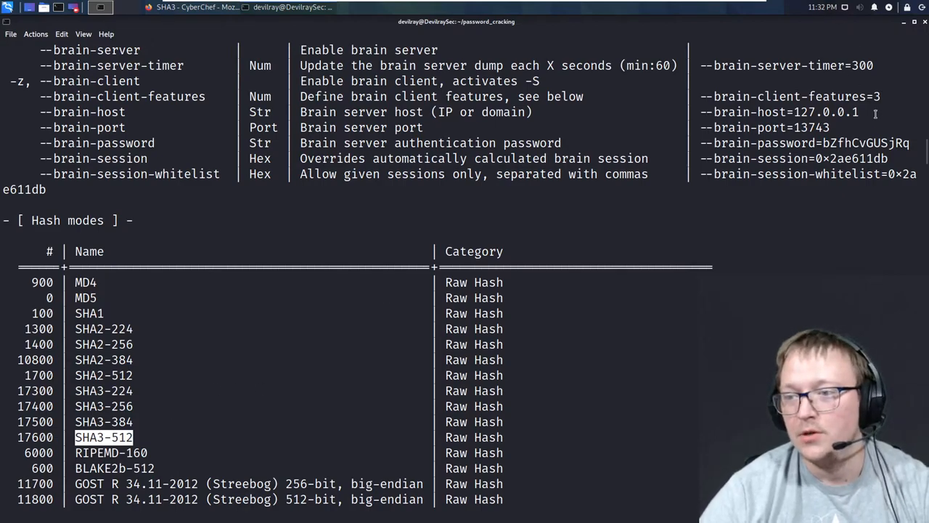
mouse_move(151, 418)
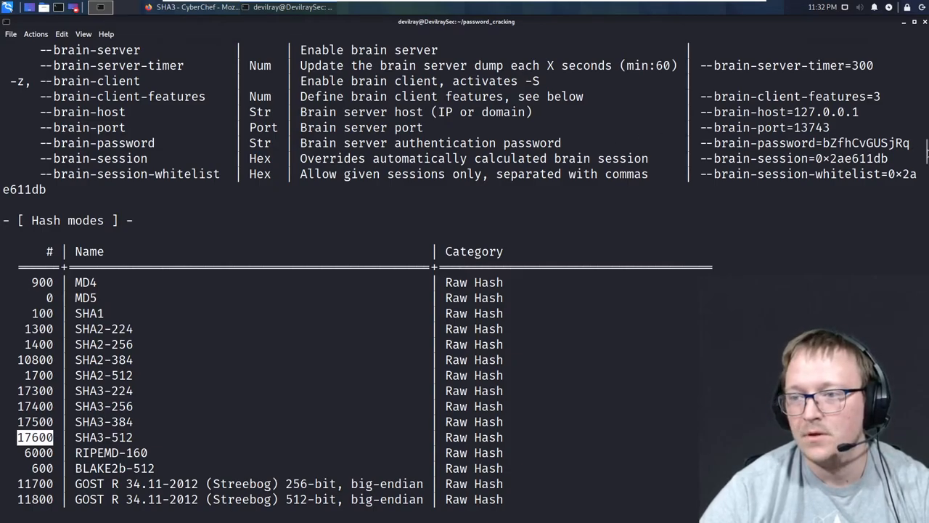
scroll(down, 3)
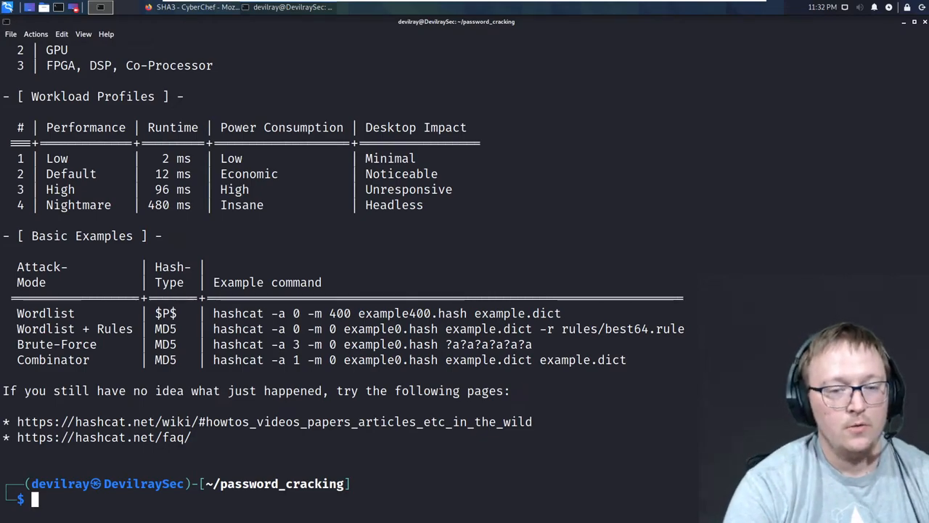
text(ls)
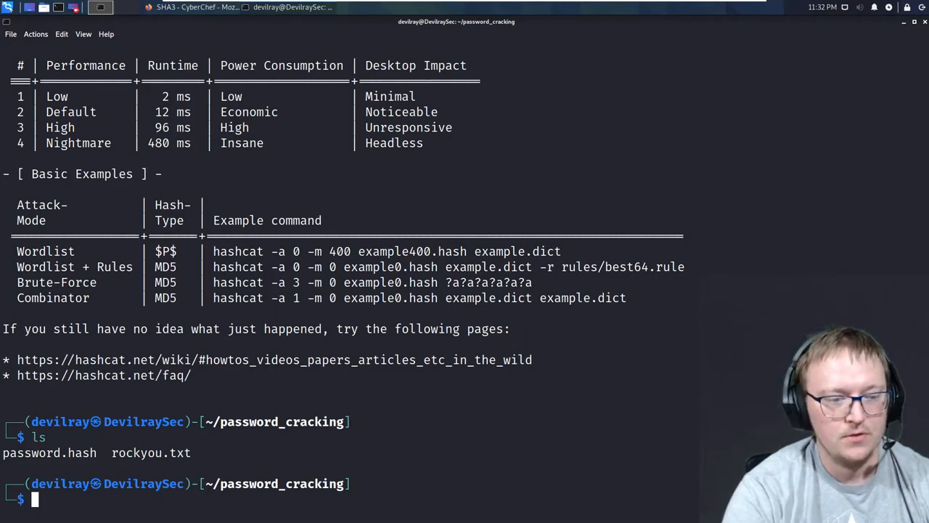
text(hashcat --help)
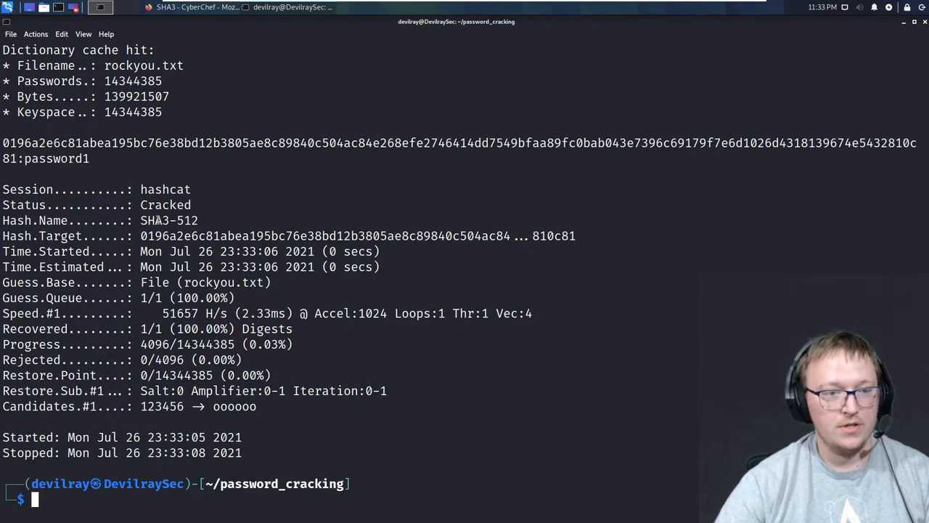
double_click(166, 204)
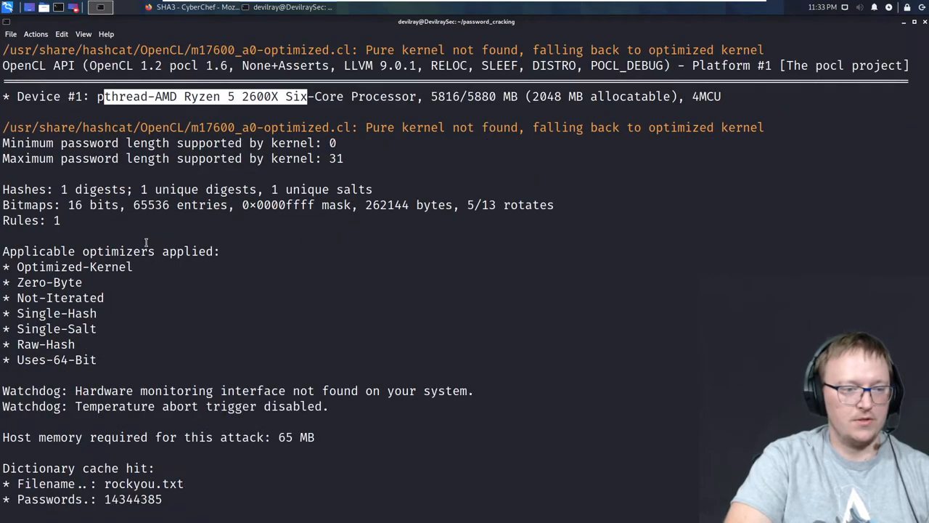
scroll(down, 3)
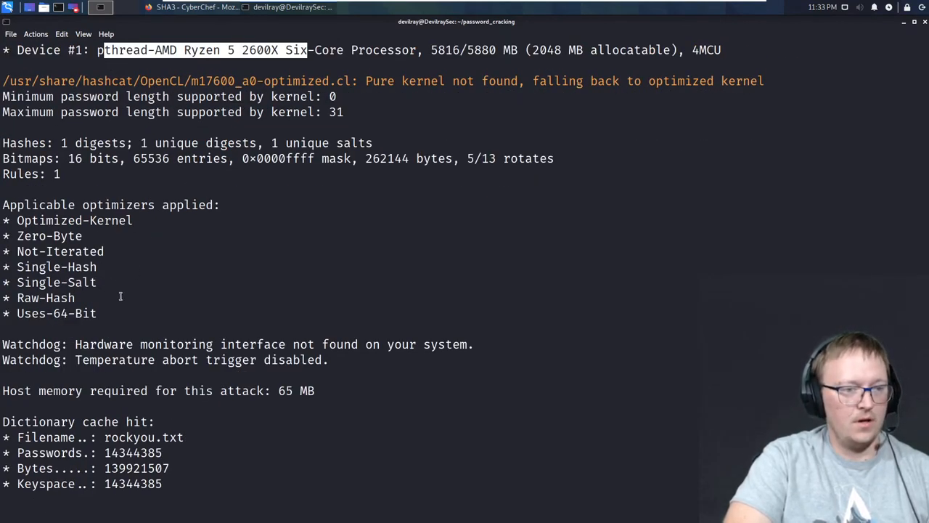
scroll(down, 3)
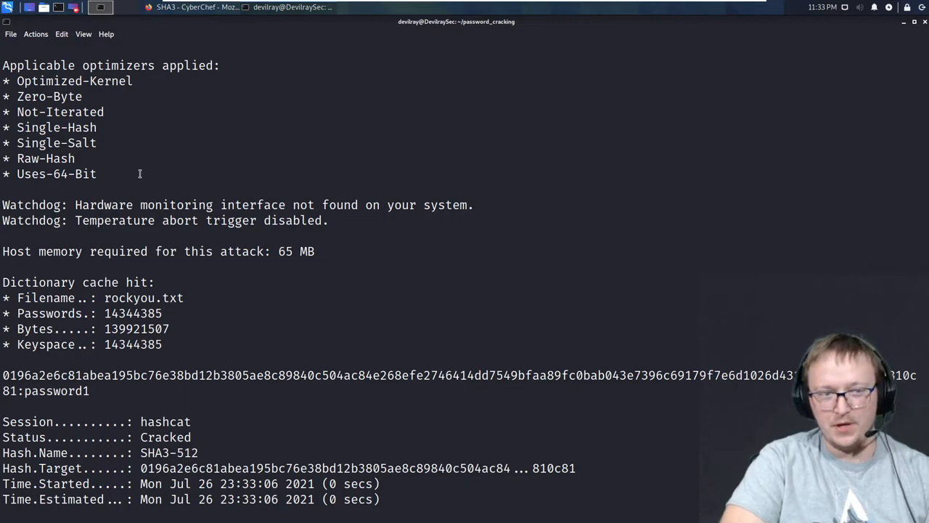
mouse_move(346, 241)
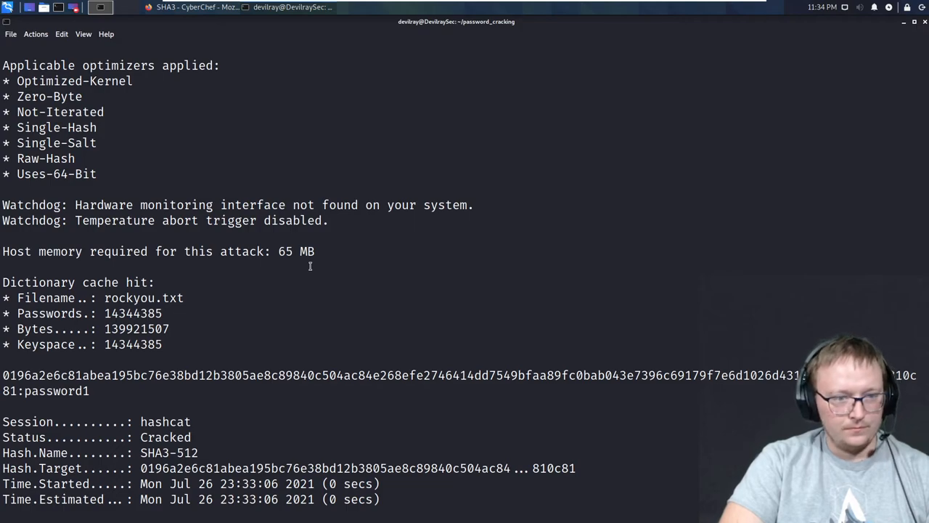
scroll(down, 3)
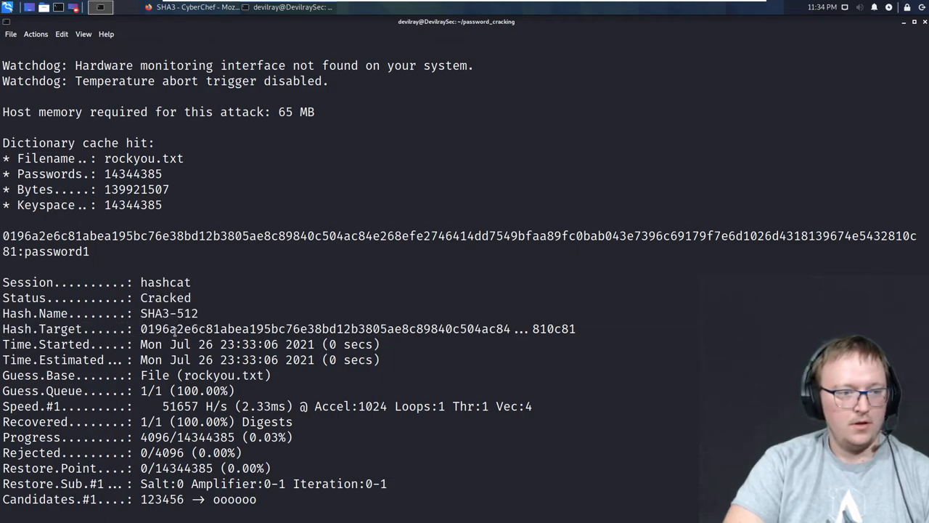
drag(177, 328, 404, 328)
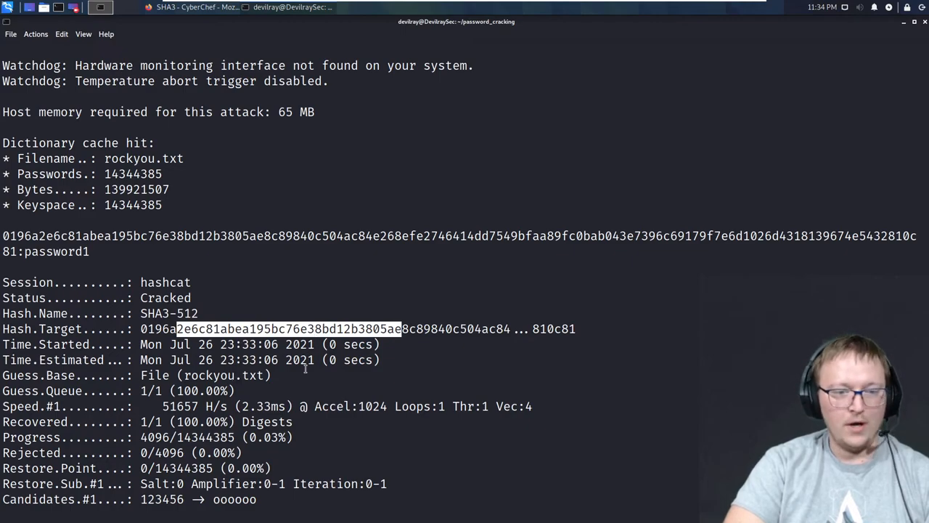
scroll(down, 3)
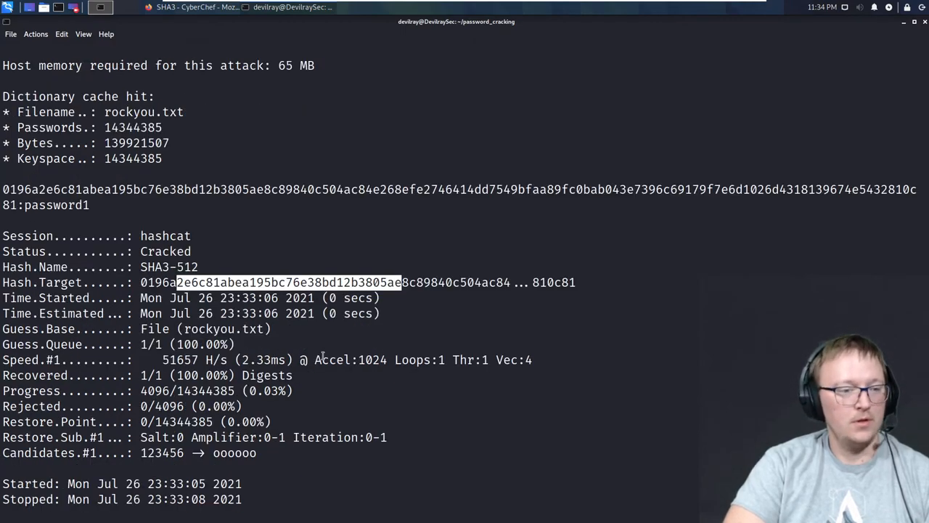
mouse_move(370, 383)
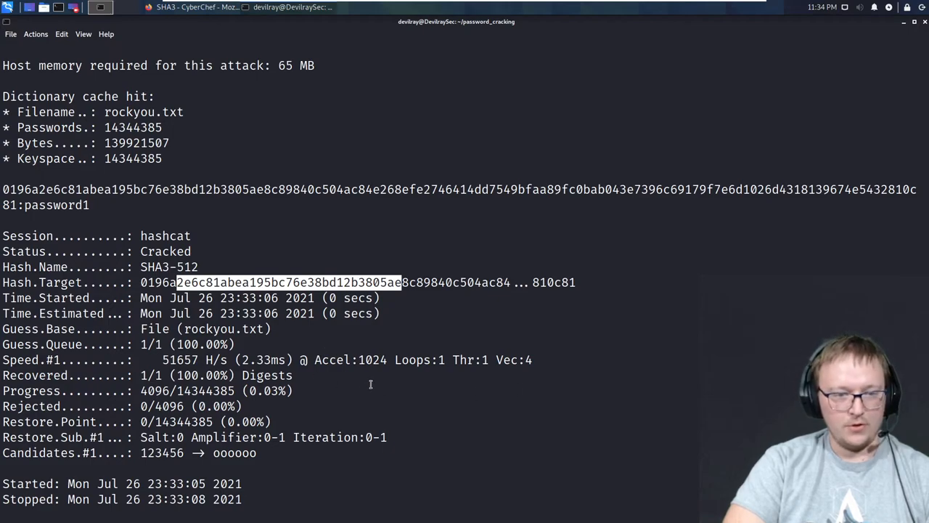